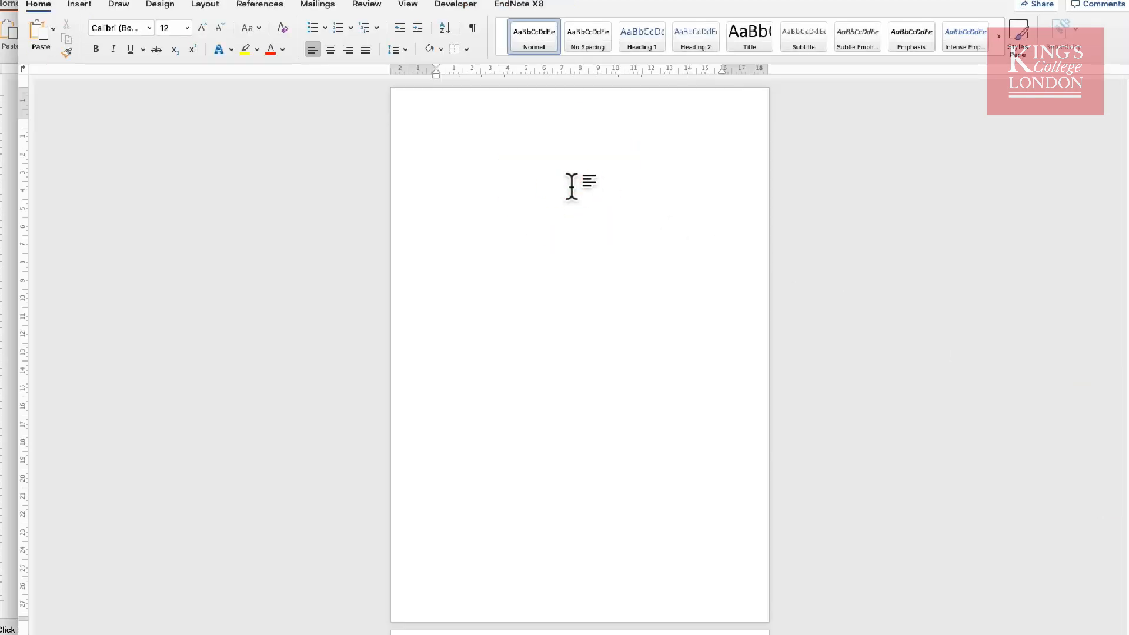
# Paste the labelled PowerPoint blot figure onto the page as a PDF via Paste Special
pyautogui.click(603, 190)
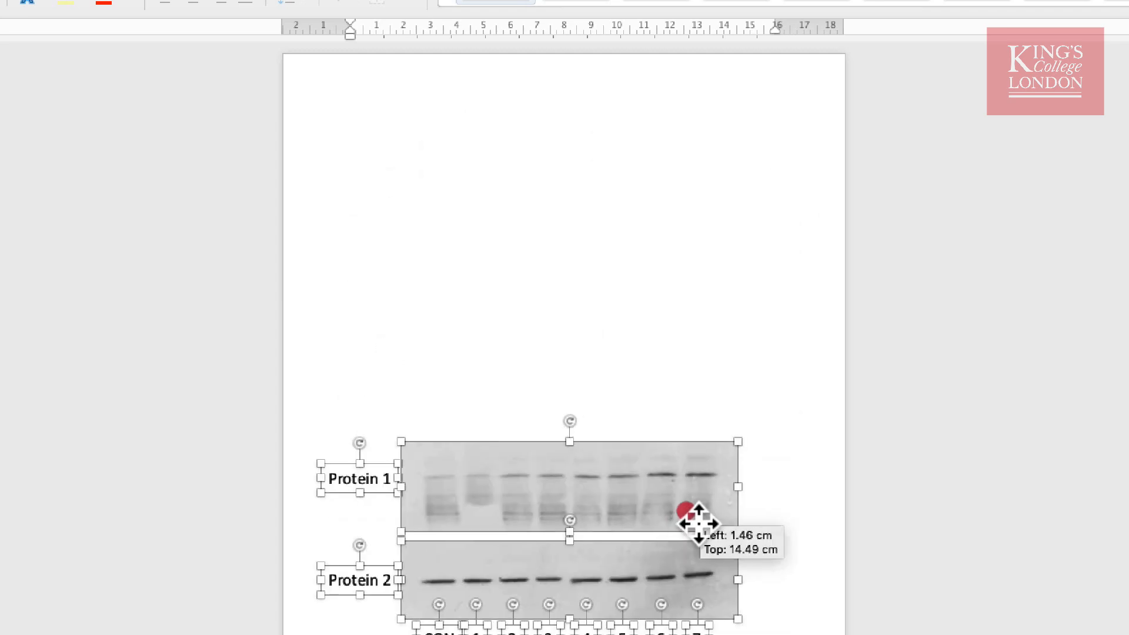
pyautogui.moveTo(691, 523); pyautogui.dragTo(712, 194)
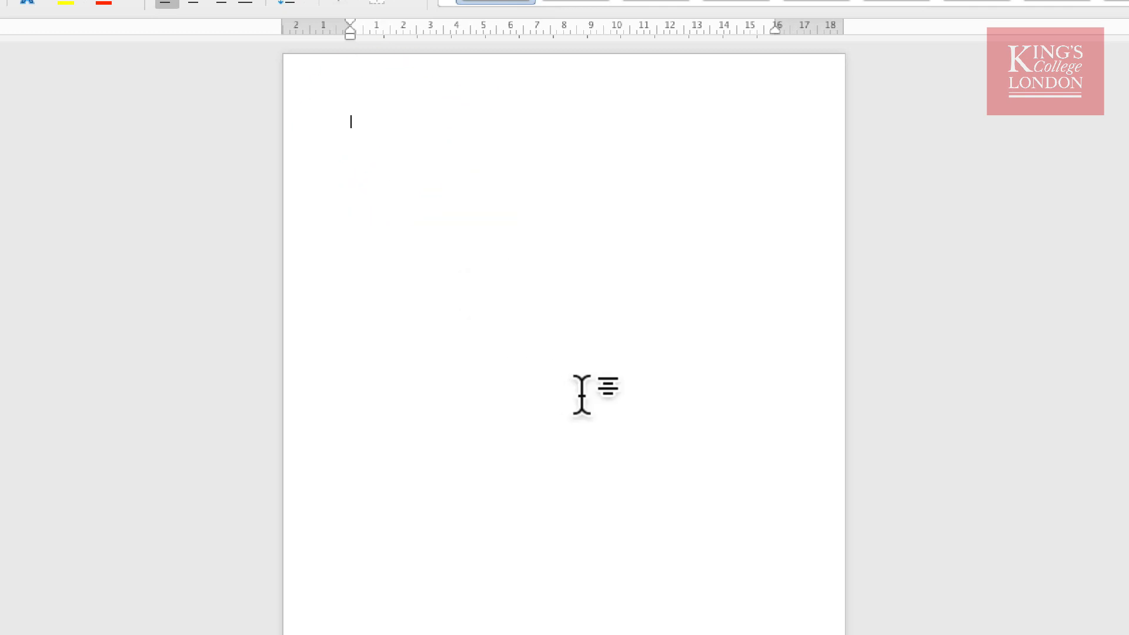
pyautogui.rightClick(370, 129)
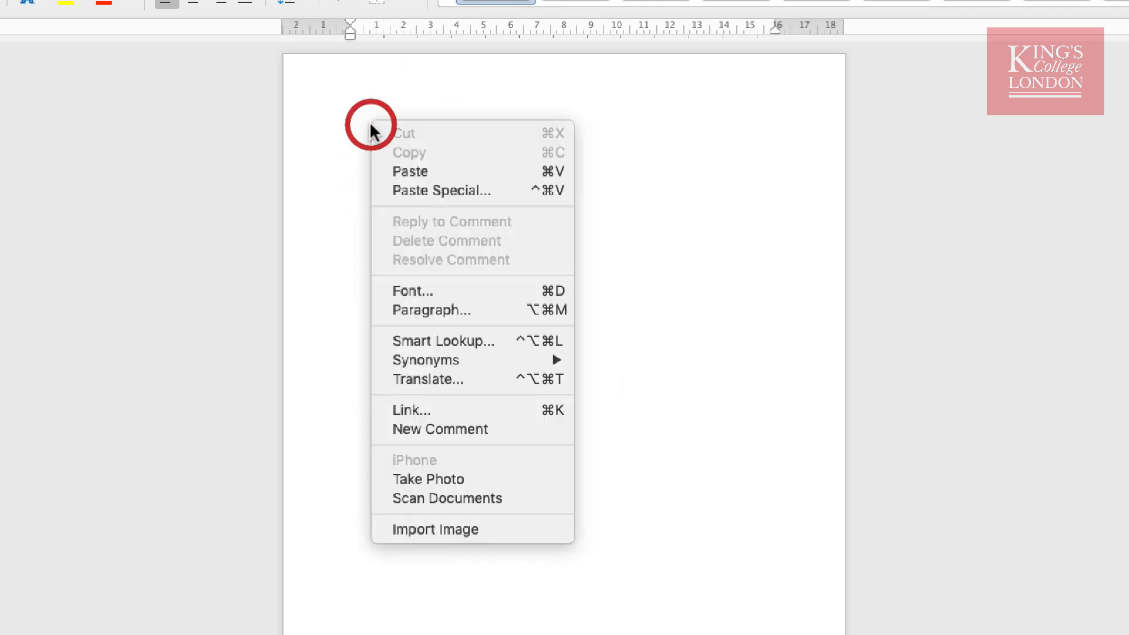
pyautogui.moveTo(424, 190)
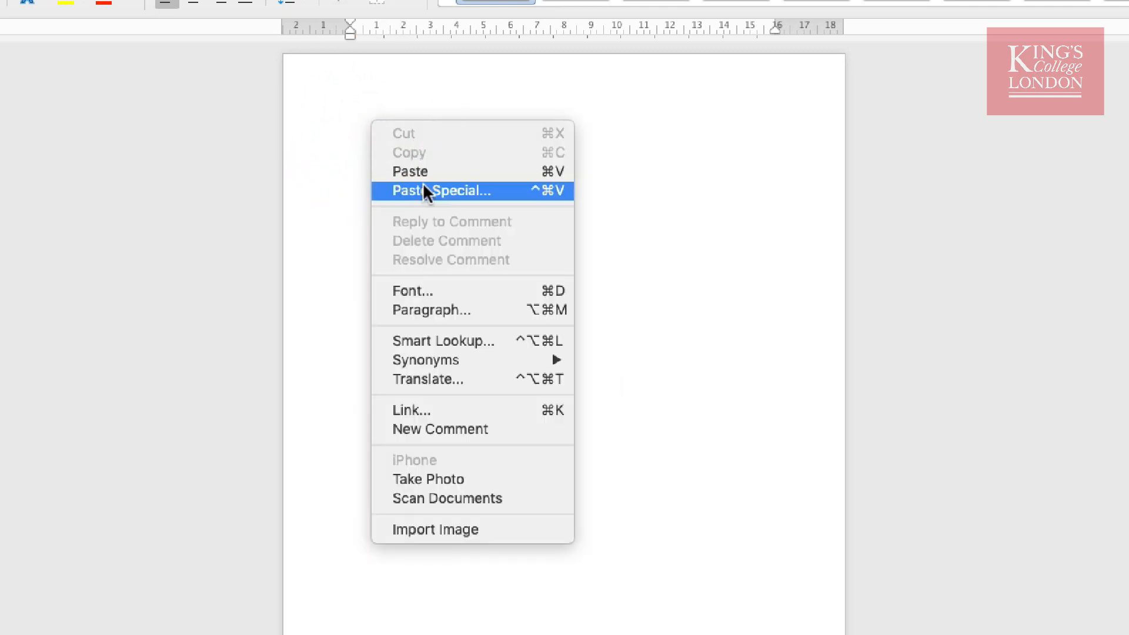
pyautogui.click(443, 191)
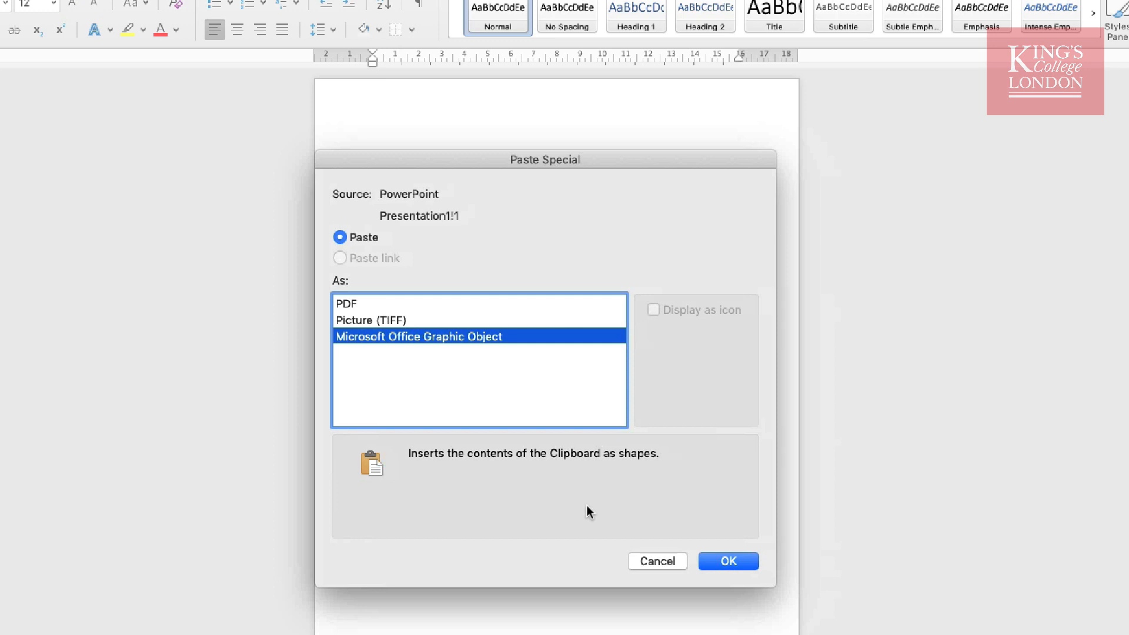
pyautogui.moveTo(383, 366)
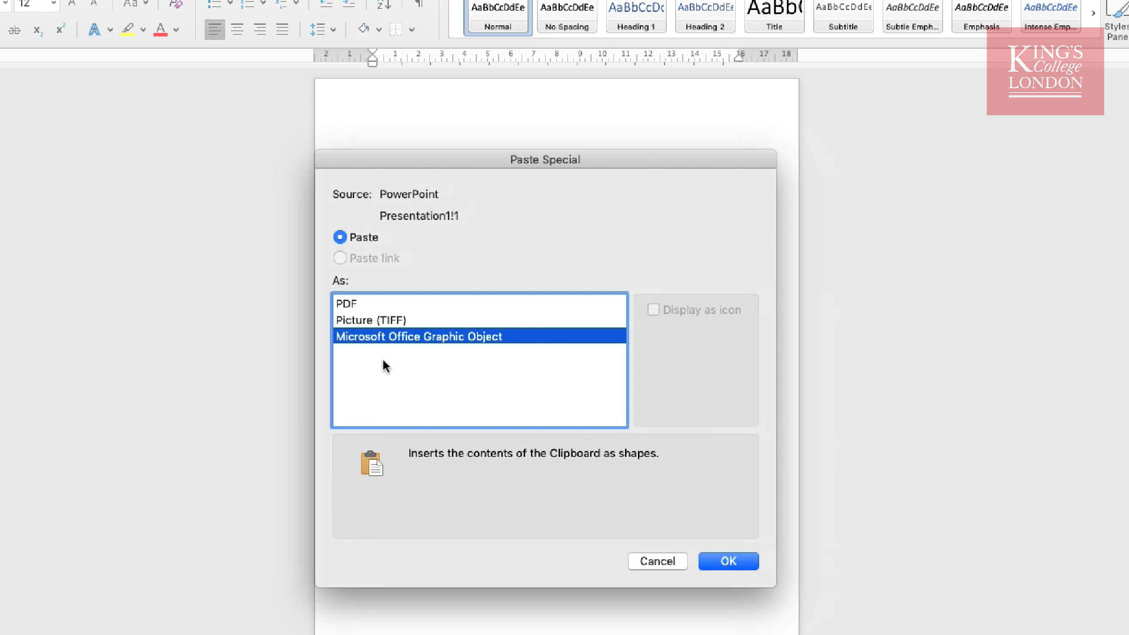
pyautogui.moveTo(479, 348)
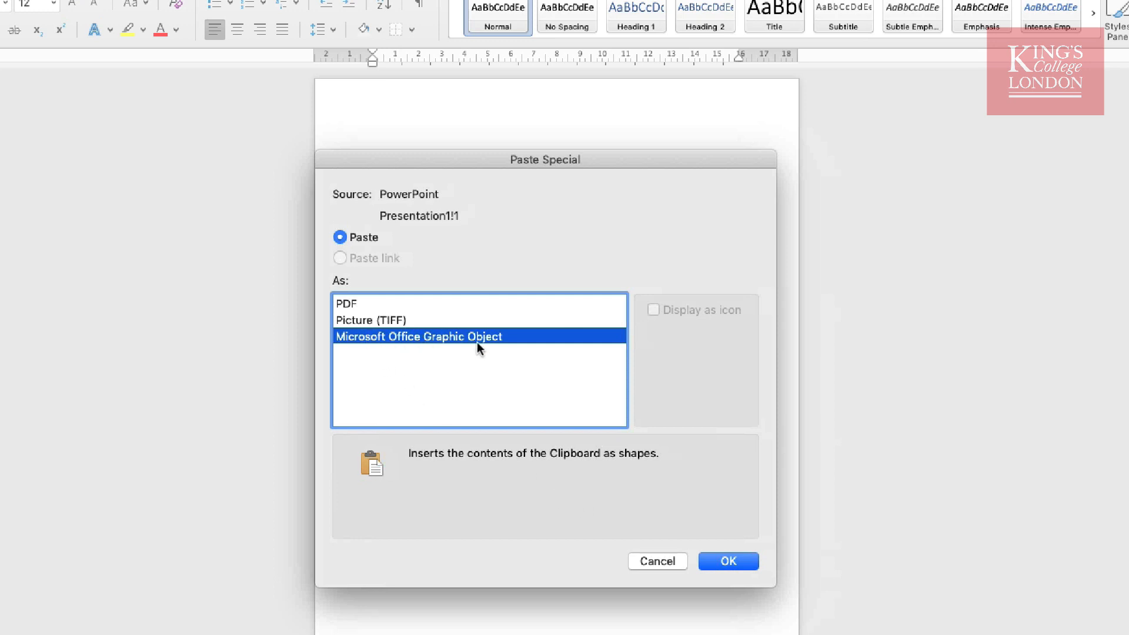
pyautogui.click(346, 303)
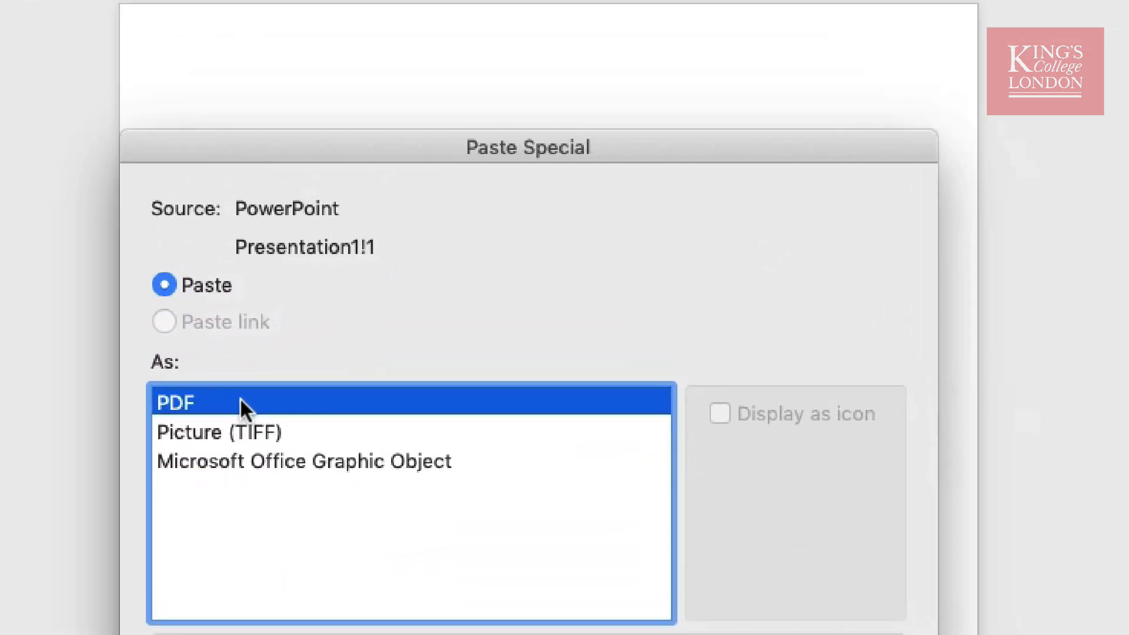
pyautogui.moveTo(275, 414)
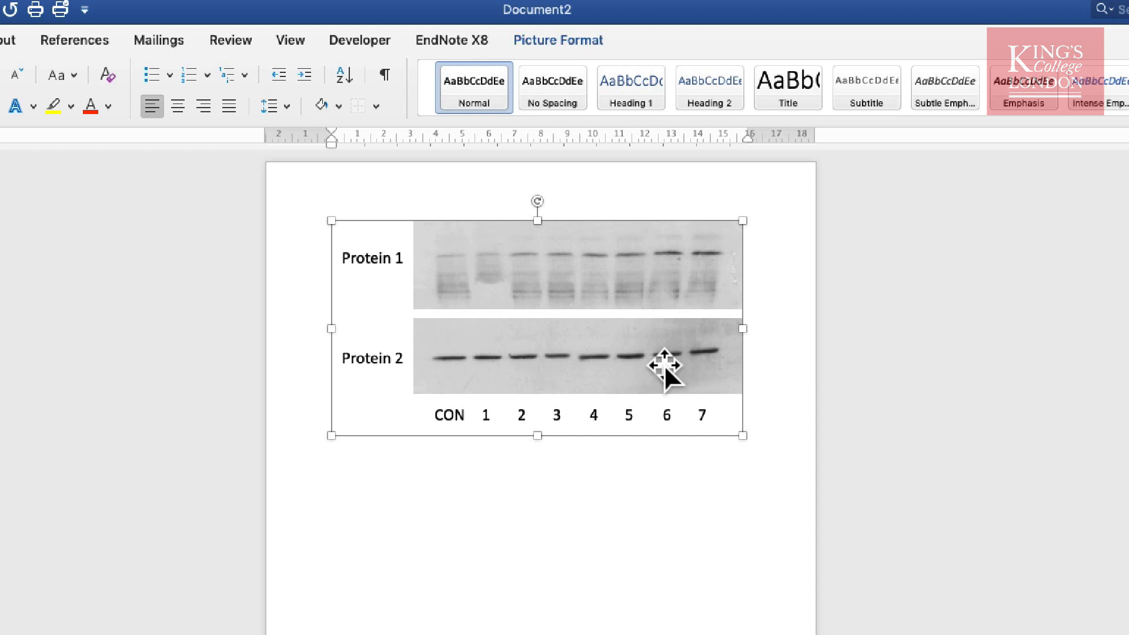
pyautogui.moveTo(651, 366)
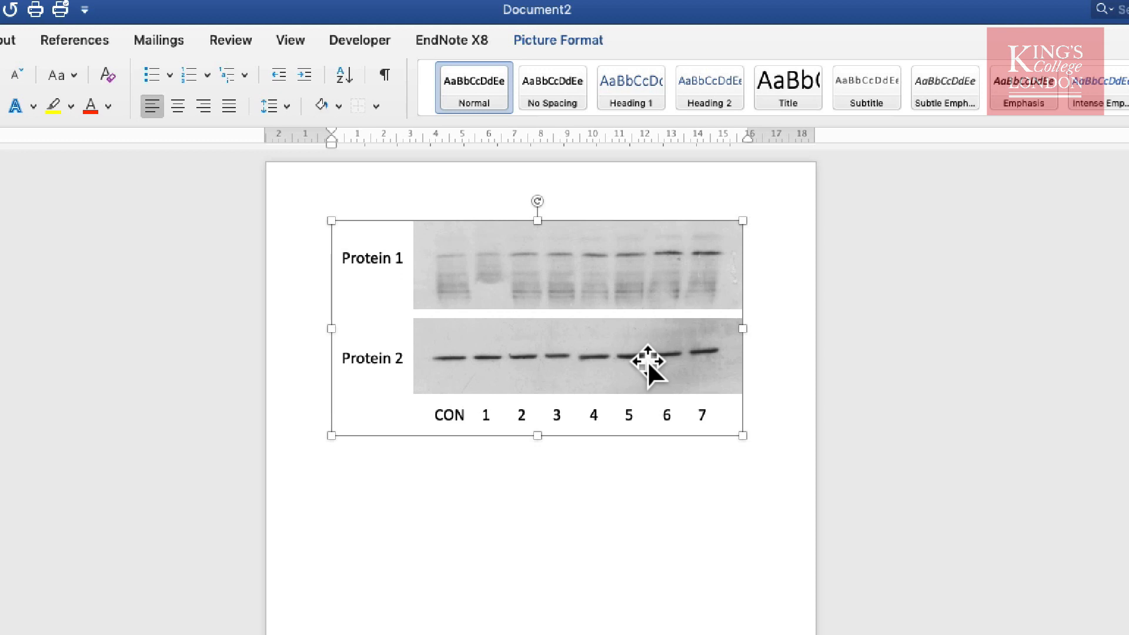
pyautogui.moveTo(593, 526)
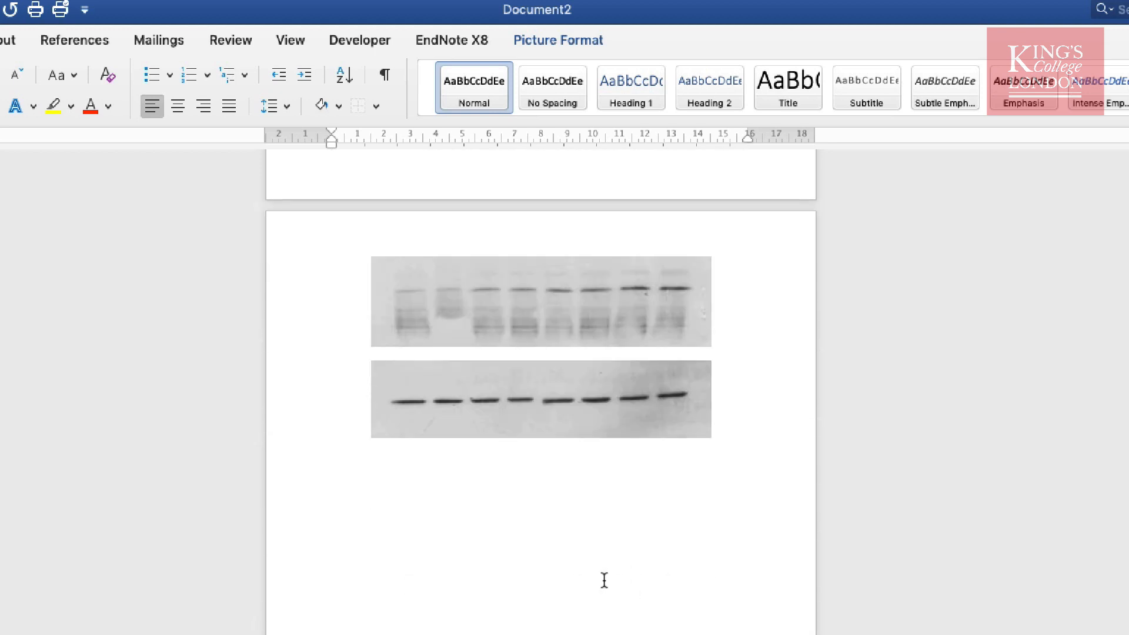
# Place the insertion point beneath the two unlabelled blot images on the next page
pyautogui.click(566, 381)
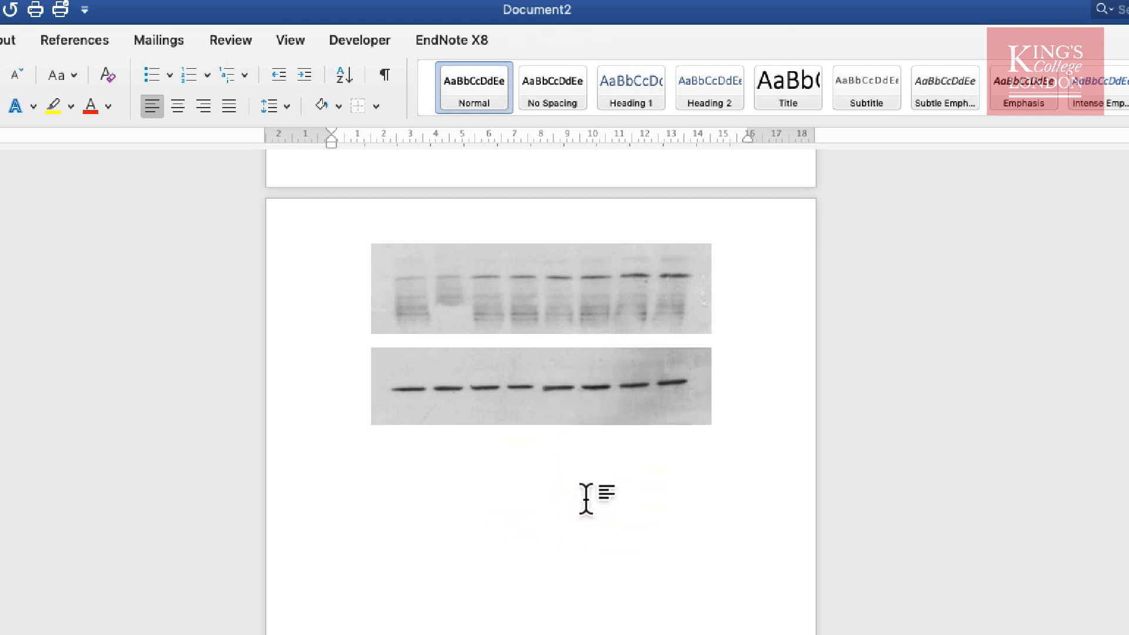
pyautogui.click(331, 446)
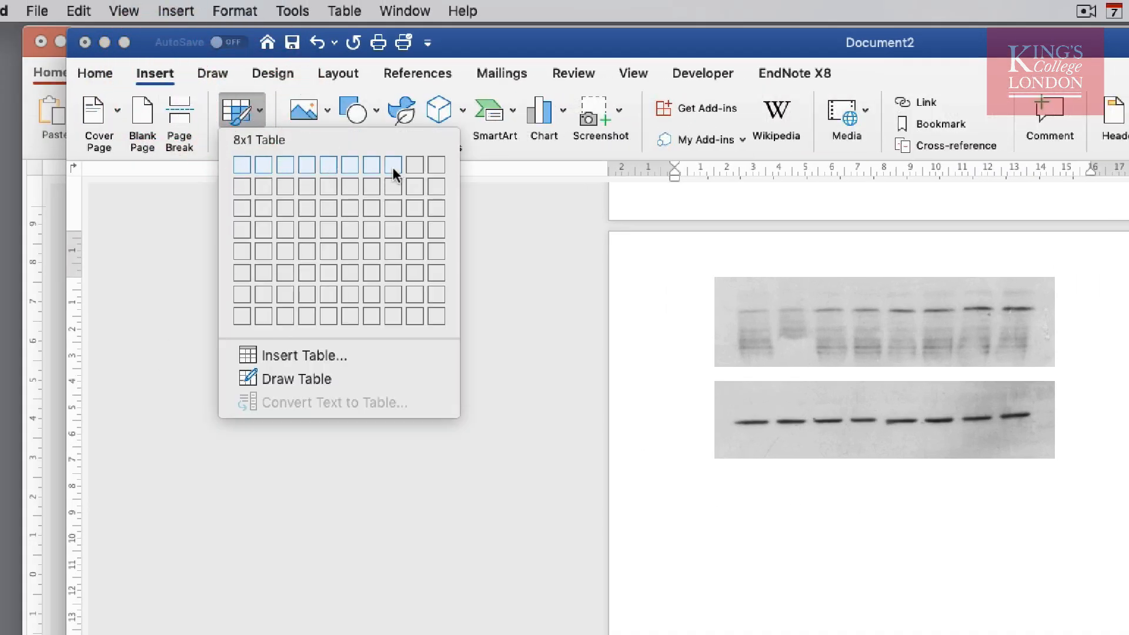
pyautogui.moveTo(440, 233)
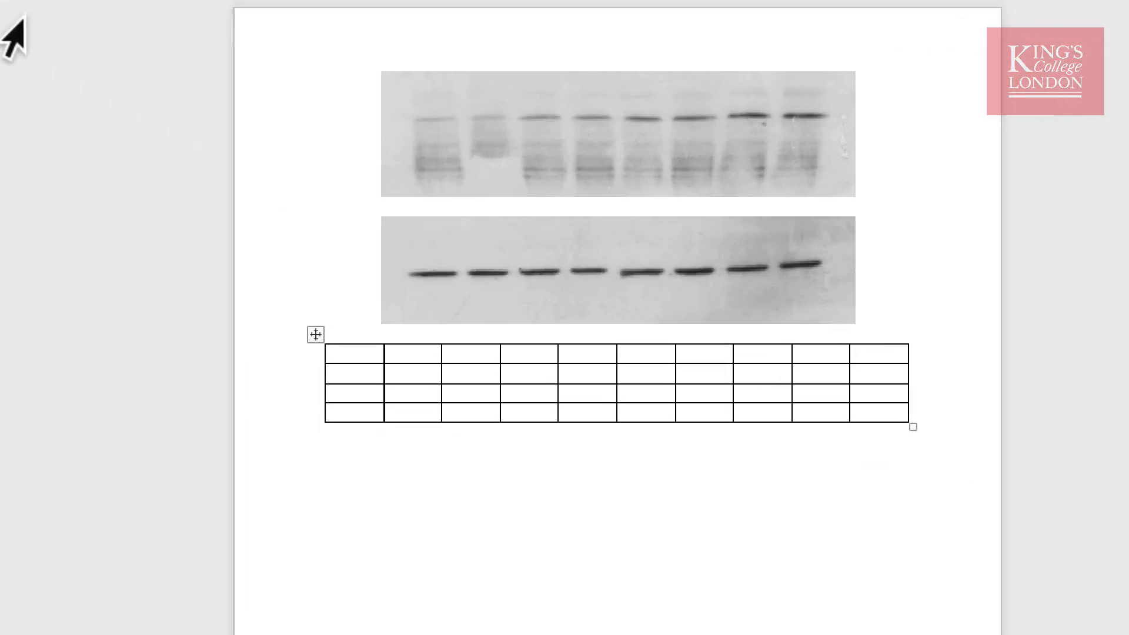
# Add a column to the right of the table and merge the top-row cells into one wide cell
pyautogui.click(353, 352)
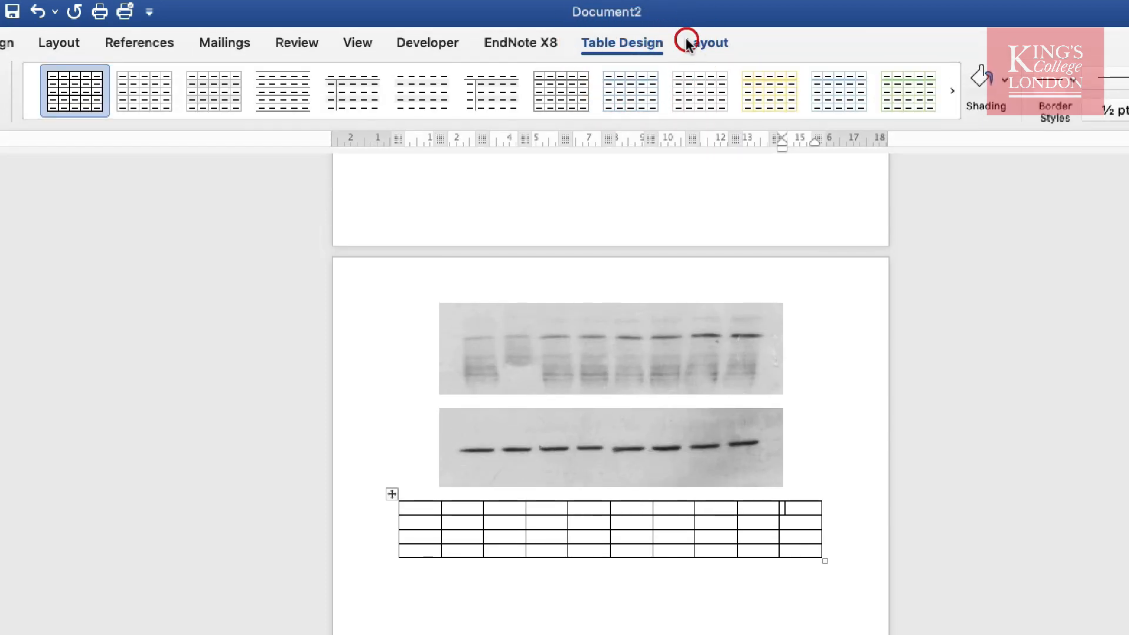
pyautogui.click(706, 42)
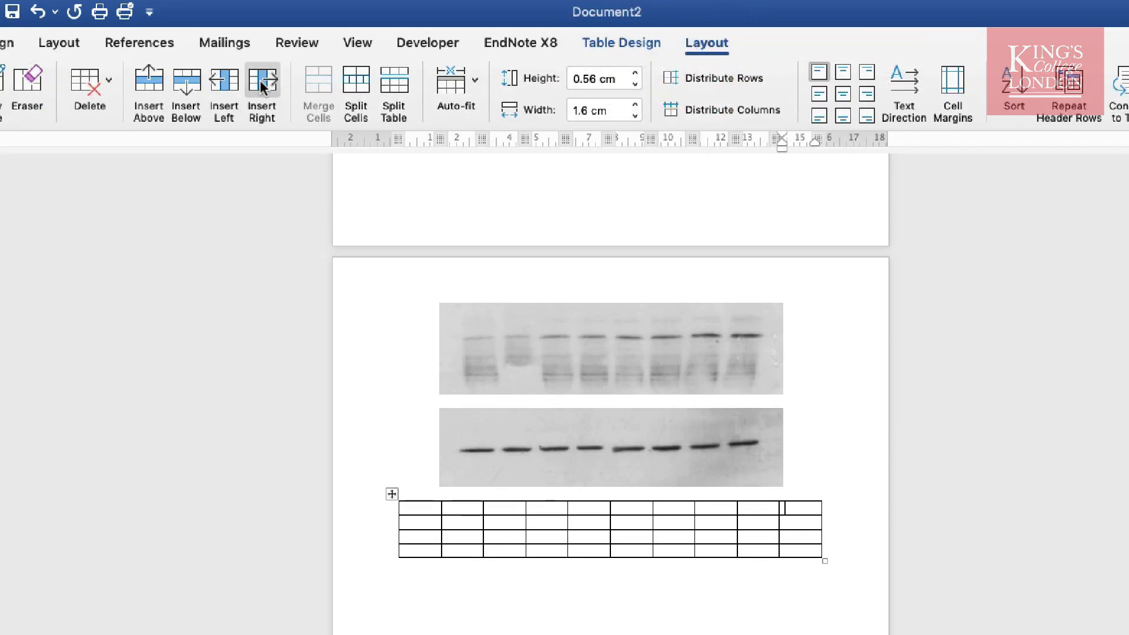
pyautogui.click(801, 526)
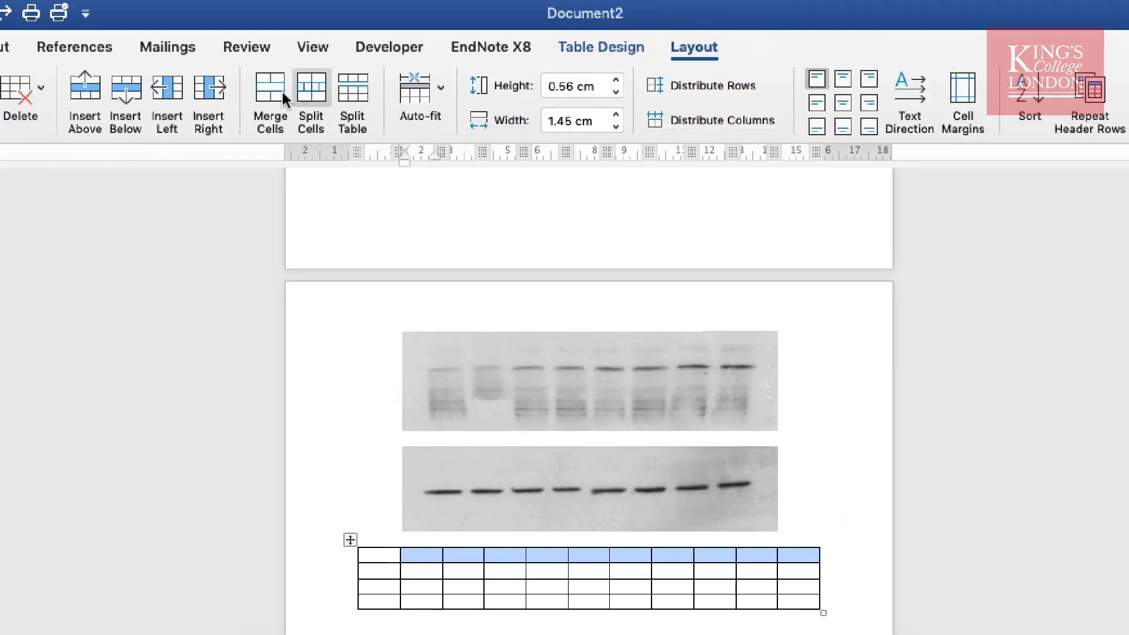
pyautogui.click(271, 101)
pyautogui.write('P')
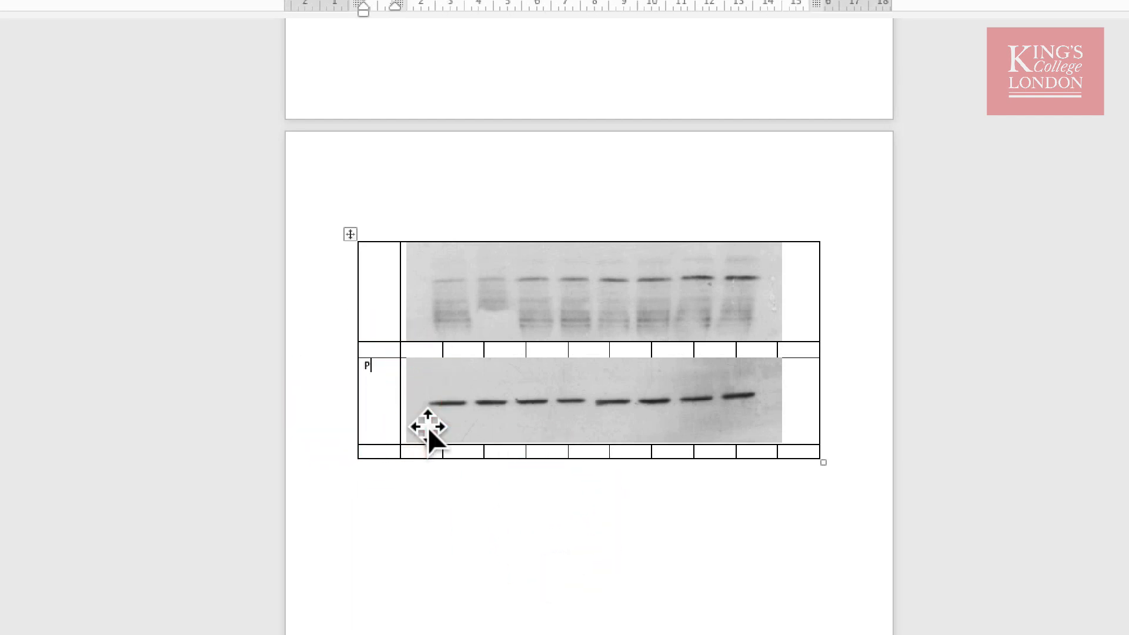
# Label the left-column cells beside the blots 'Protein 1' and 'Protein 2'
pyautogui.write('rotein 2')
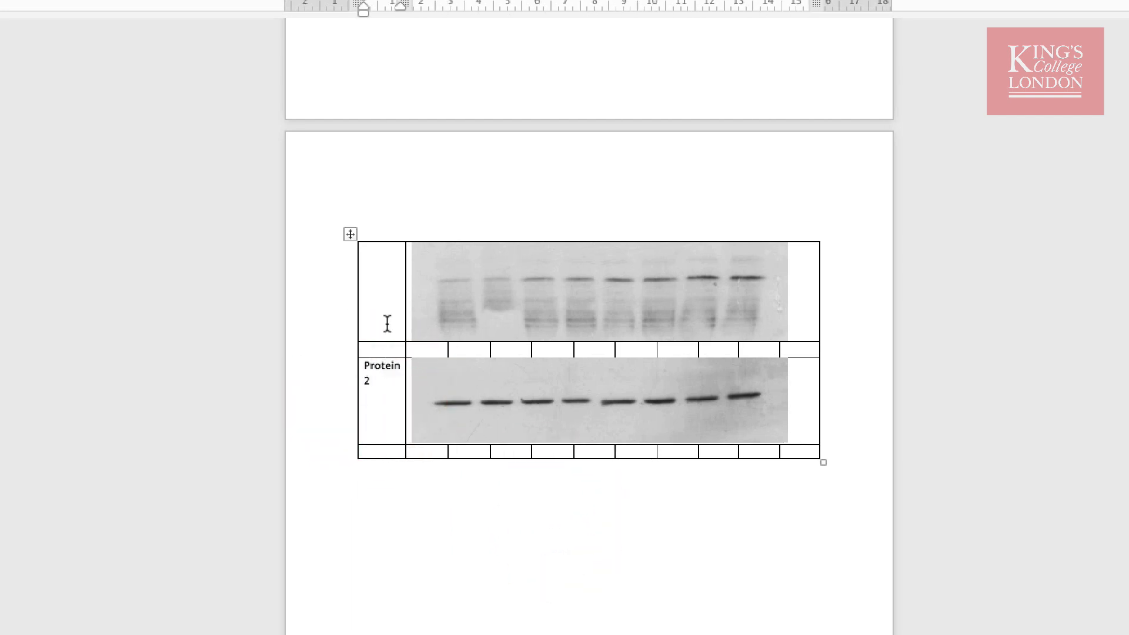
pyautogui.write('Protein 1')
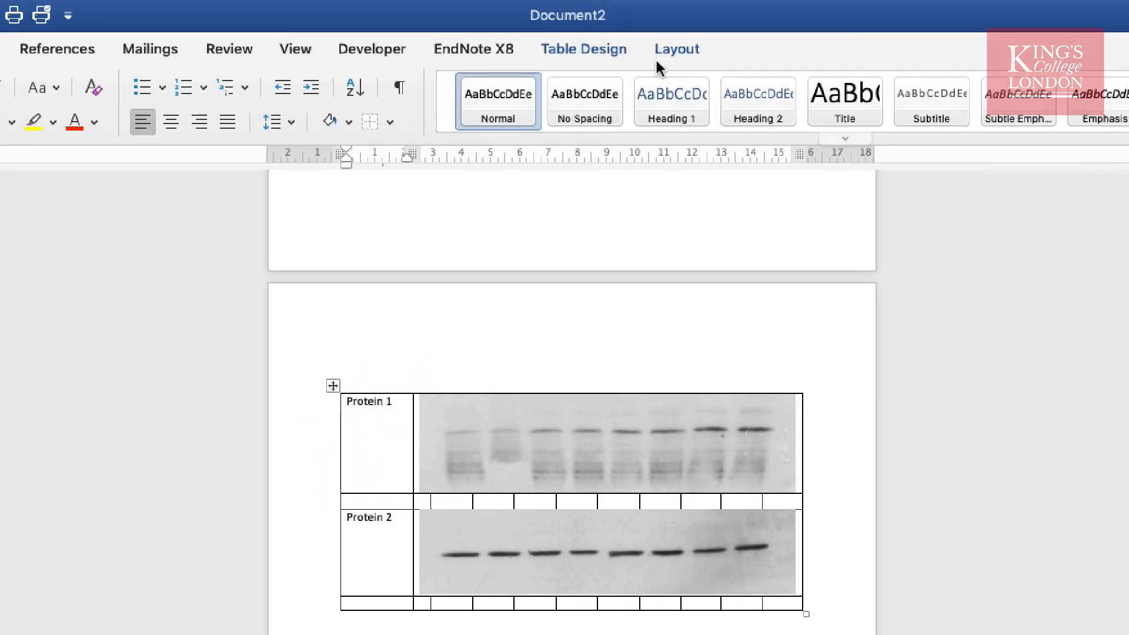
# Centre both protein labels vertically and number the bottom-row lanes CON and 1–7
pyautogui.click(675, 49)
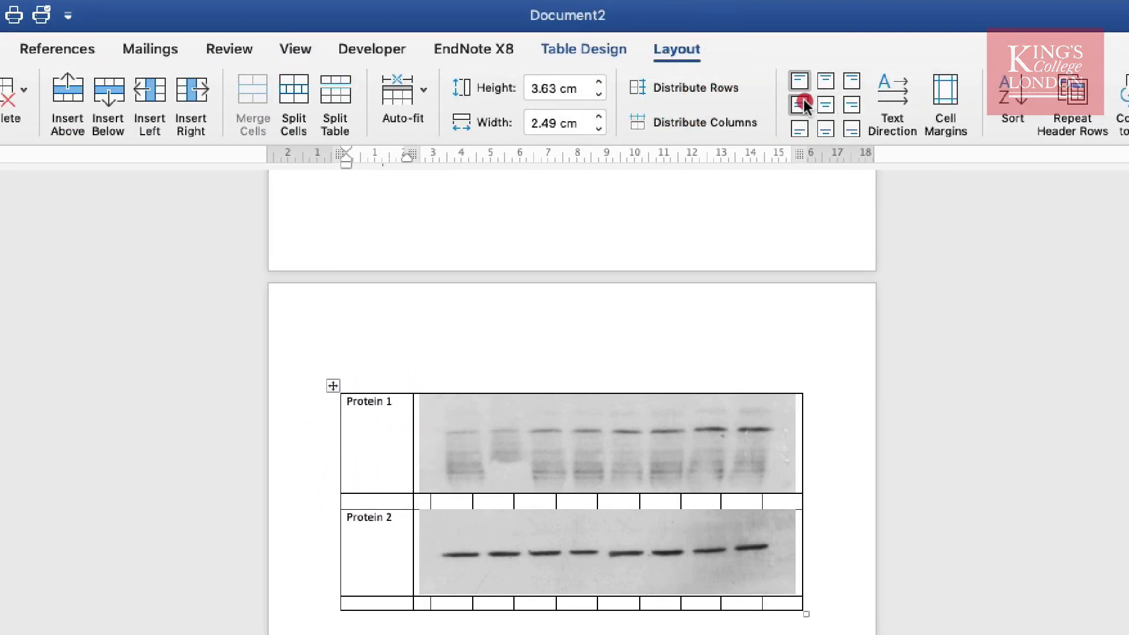
pyautogui.click(797, 104)
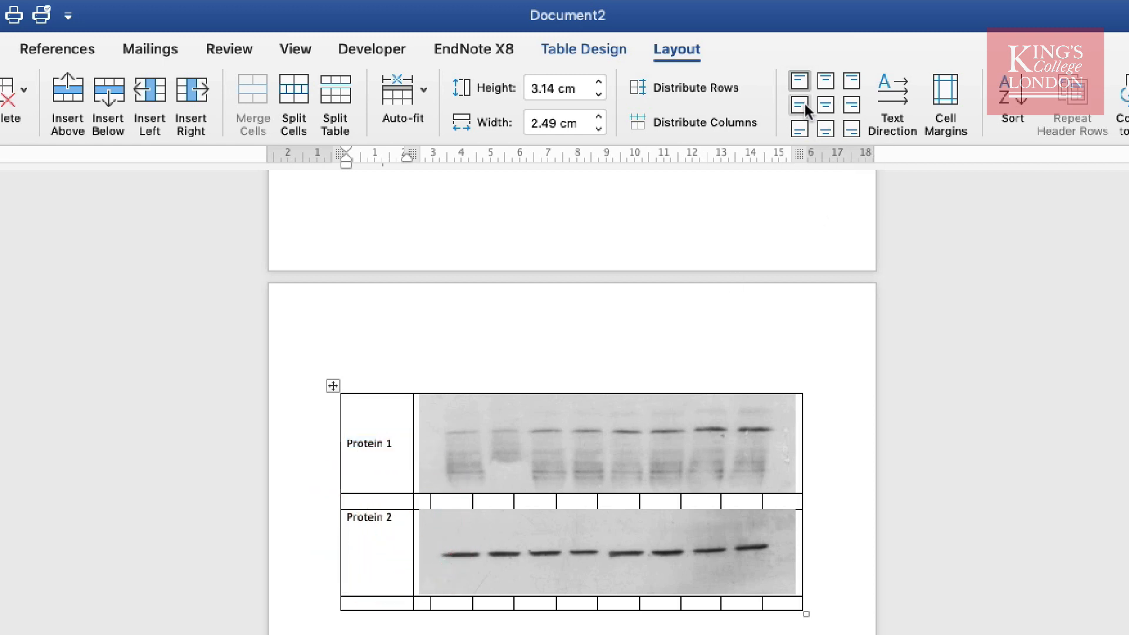
pyautogui.click(457, 608)
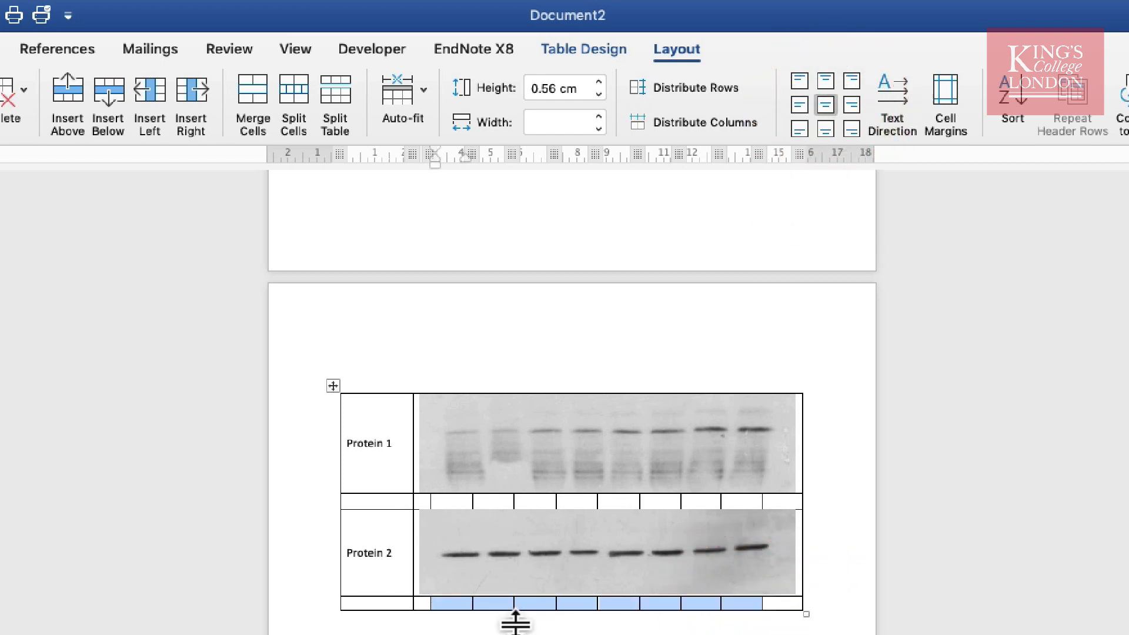
pyautogui.click(455, 604)
pyautogui.write('CON')
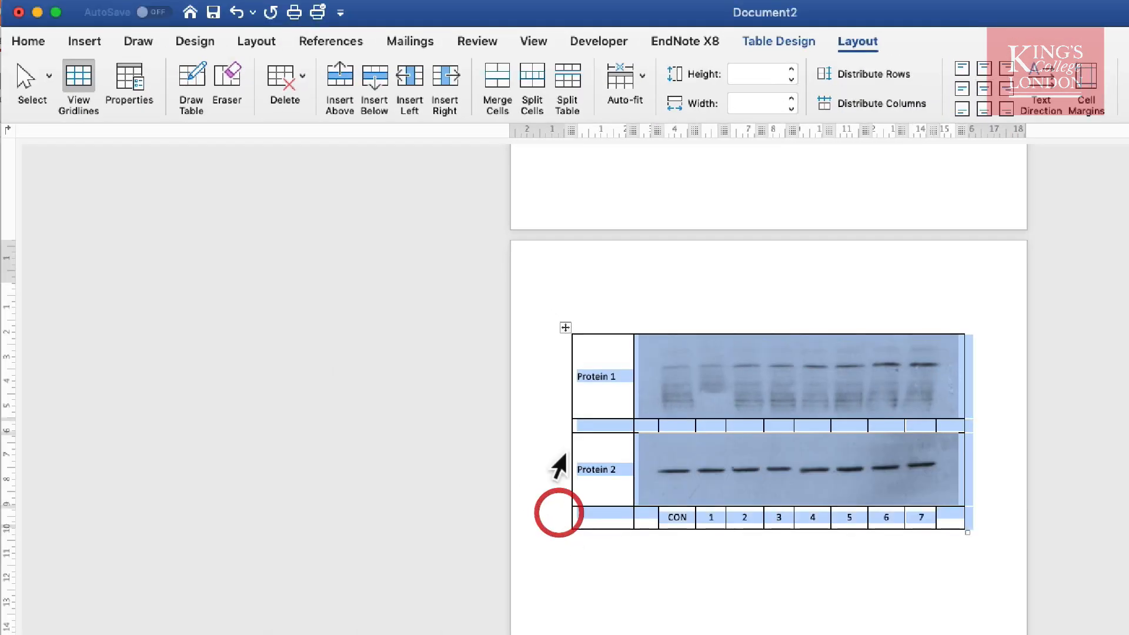
# Enlarge the table's label and lane-number text and set the table to No Border
pyautogui.click(28, 41)
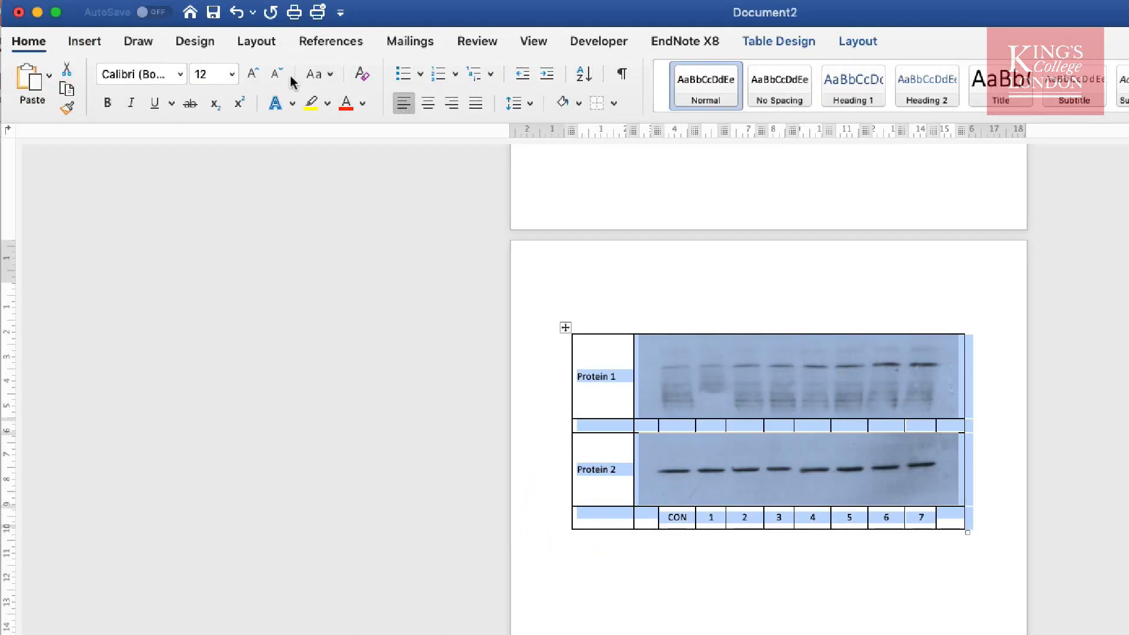
pyautogui.click(232, 74)
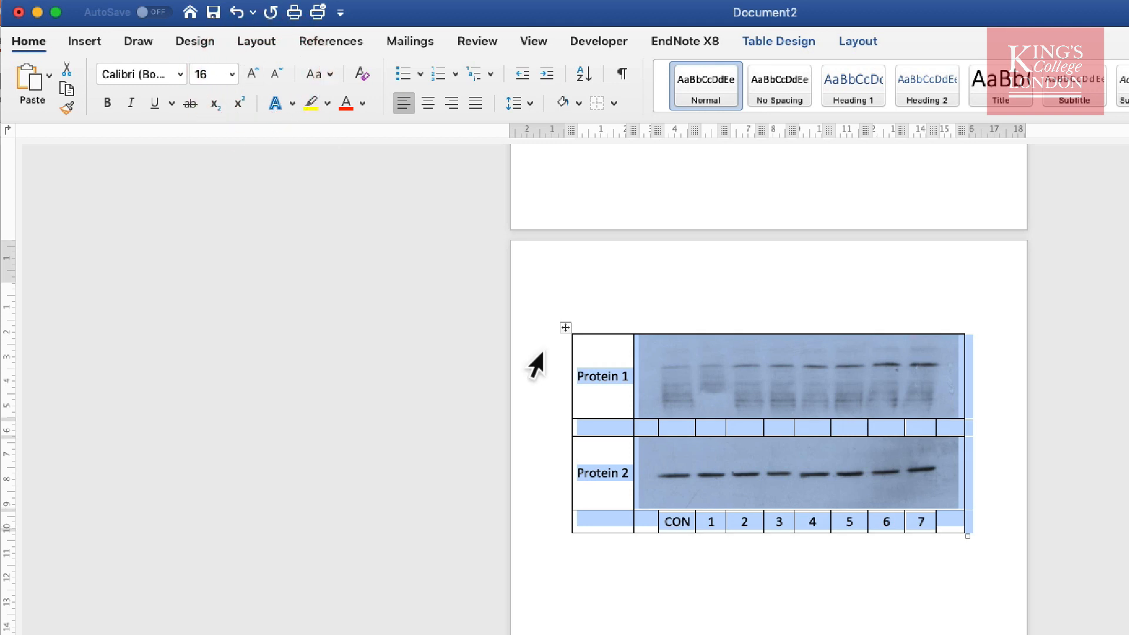
pyautogui.click(742, 583)
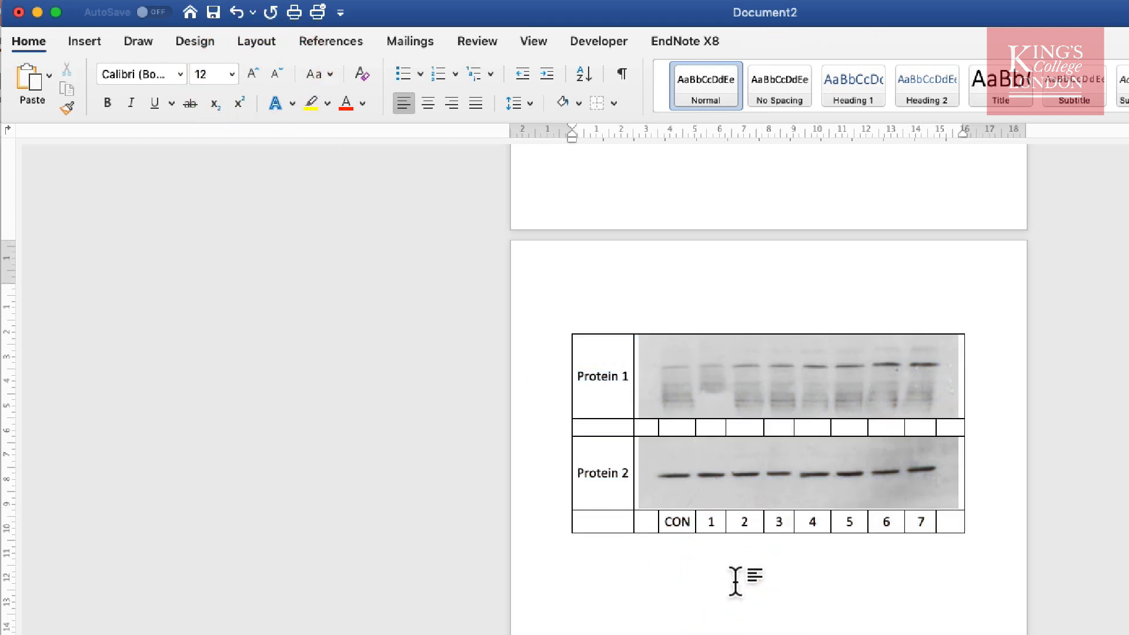
pyautogui.click(566, 328)
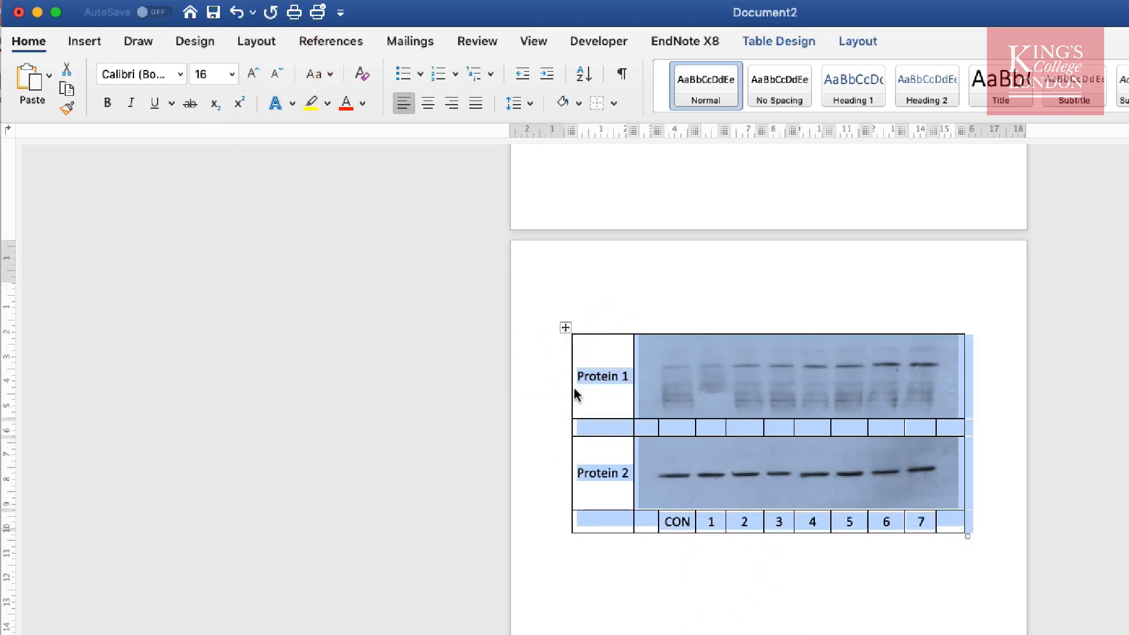
pyautogui.click(614, 103)
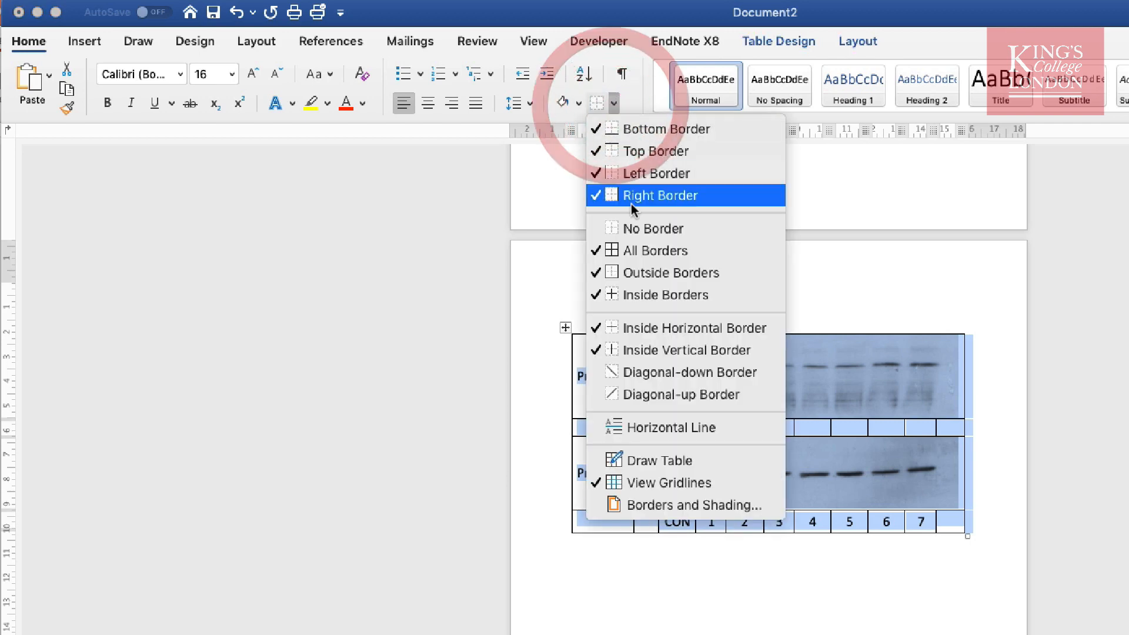
pyautogui.click(657, 195)
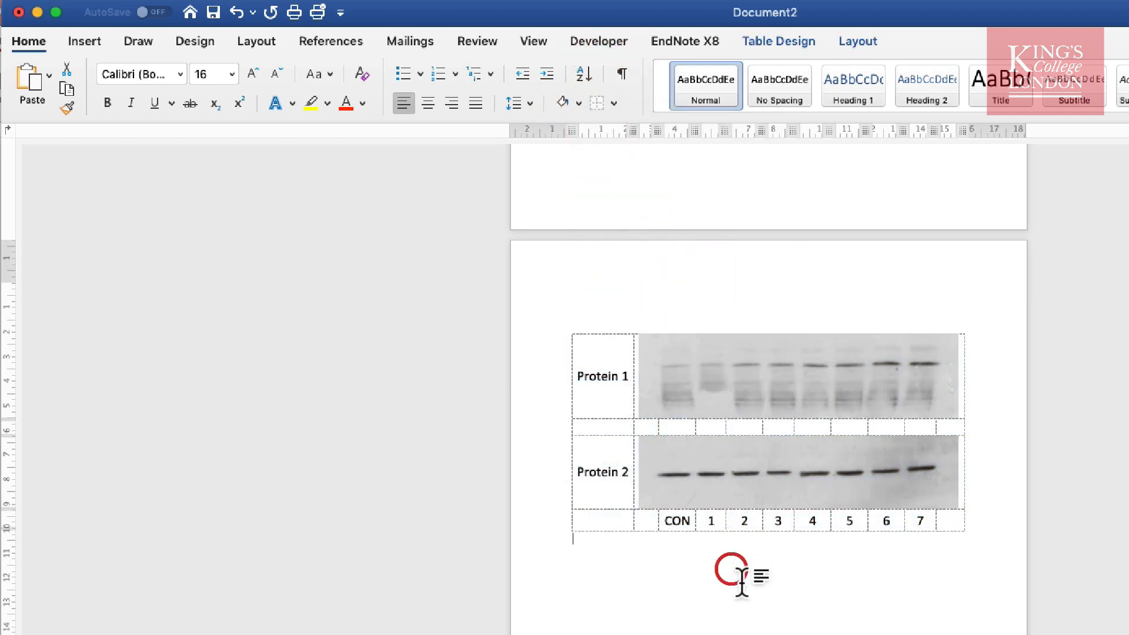
pyautogui.scroll(-3)
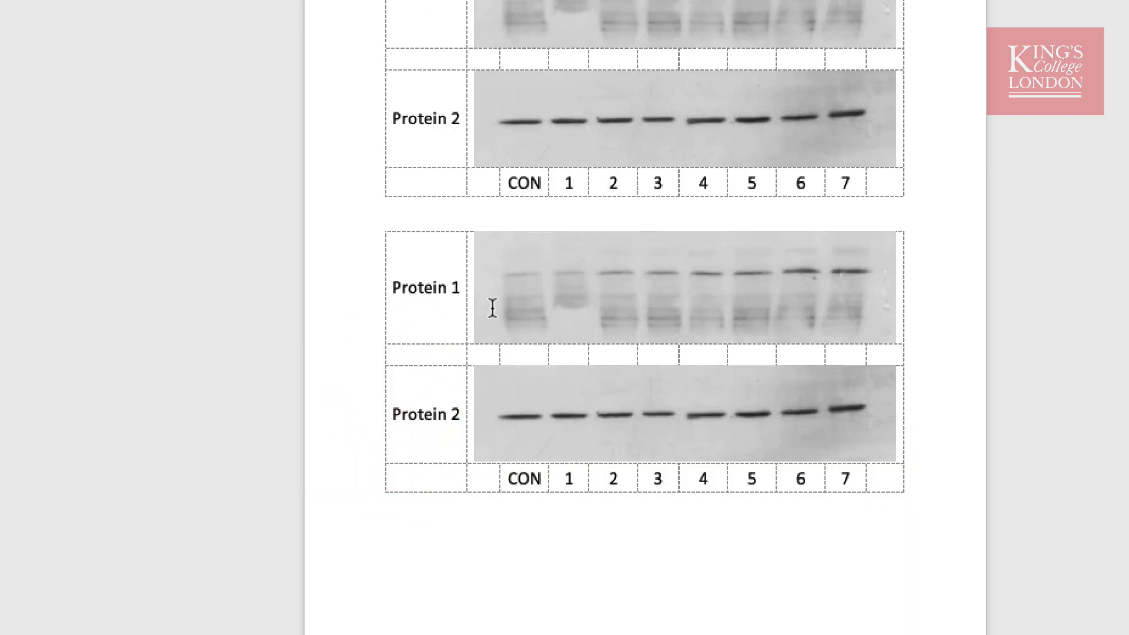
# Duplicate the labelled blot table below and check the copied image's Change Picture options without changes
pyautogui.rightClick(669, 302)
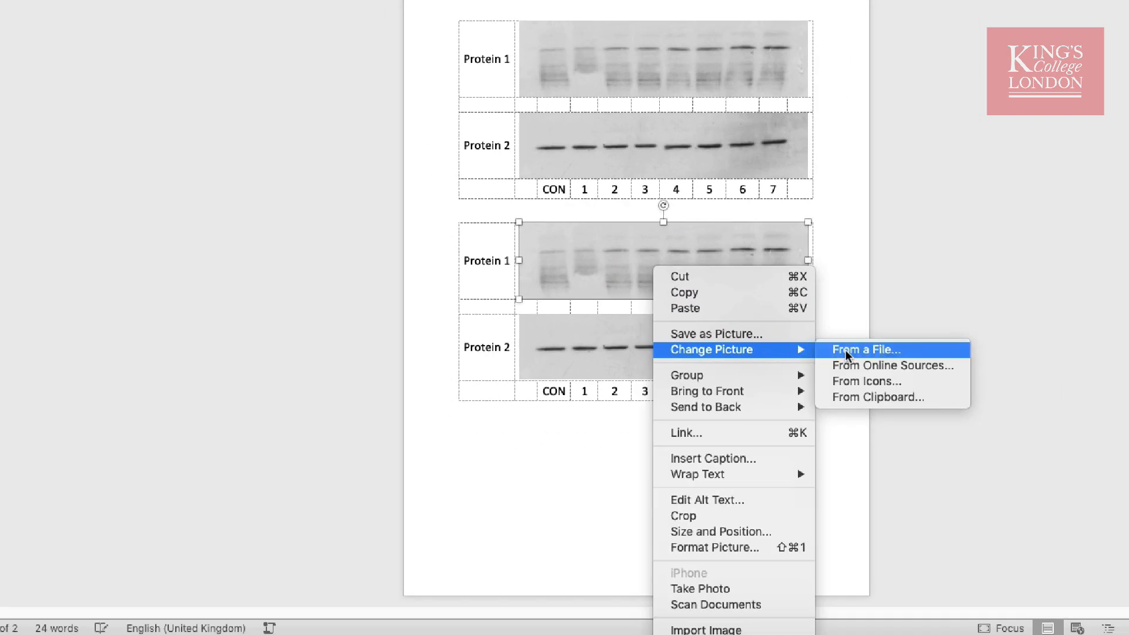
pyautogui.click(866, 349)
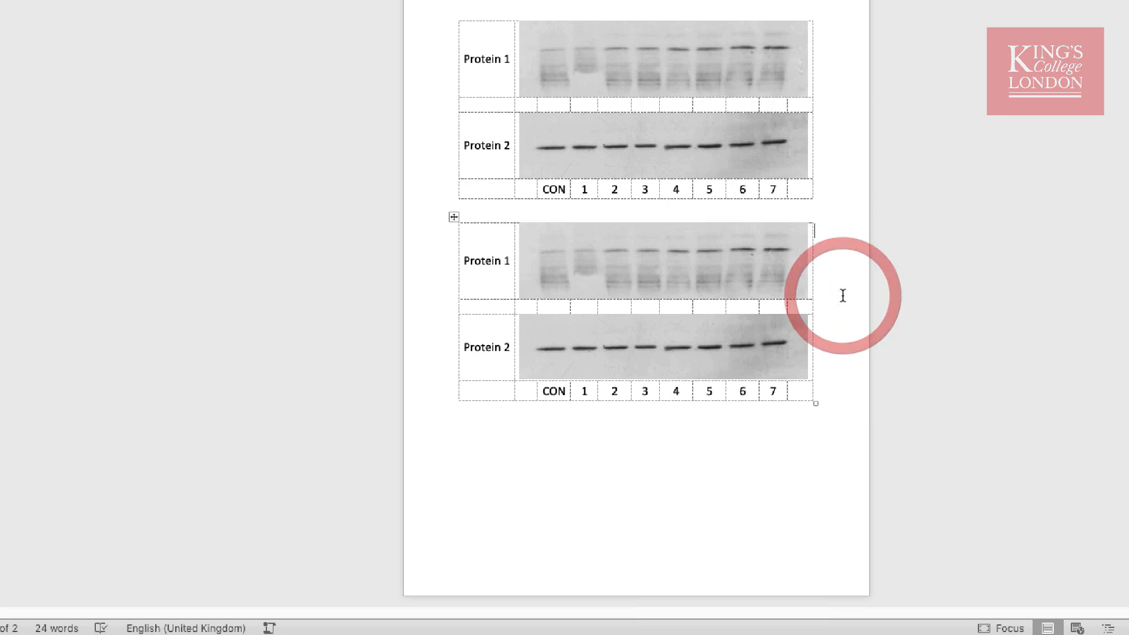